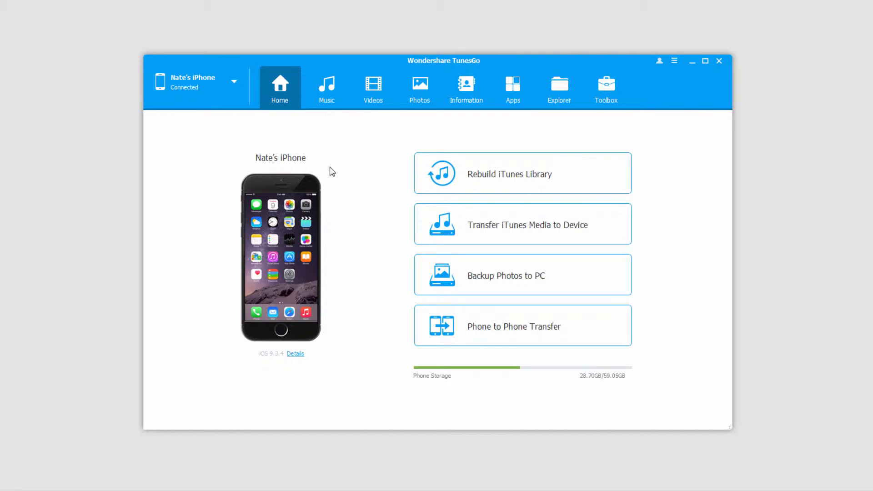
pyautogui.moveTo(351, 132)
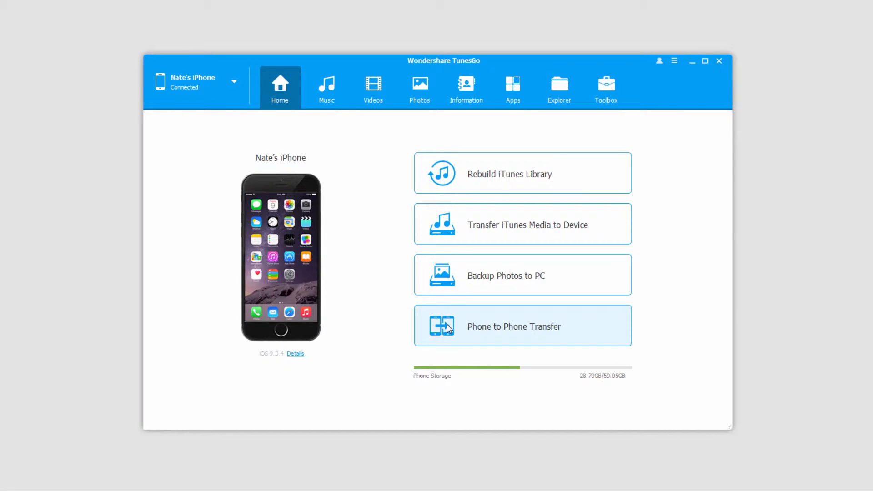
pyautogui.moveTo(448, 318)
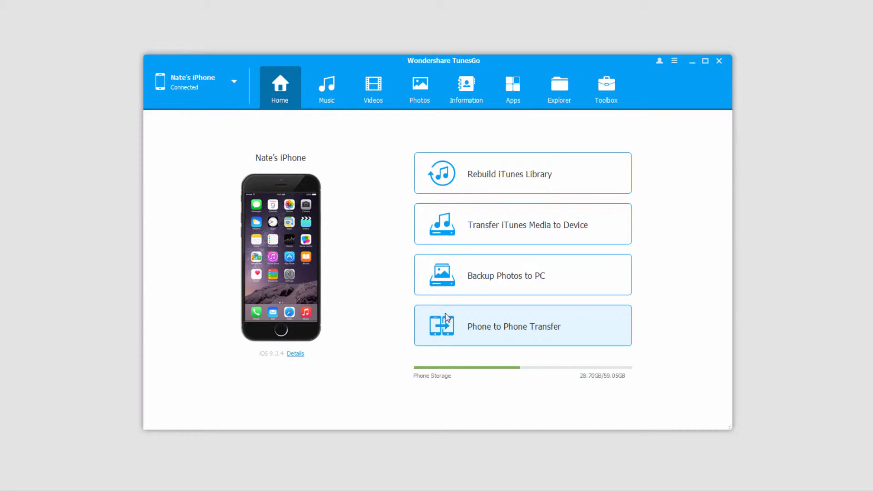
# - Start a Phone to Phone Transfer with the LG-D415 Android phone as the target device
pyautogui.click(234, 80)
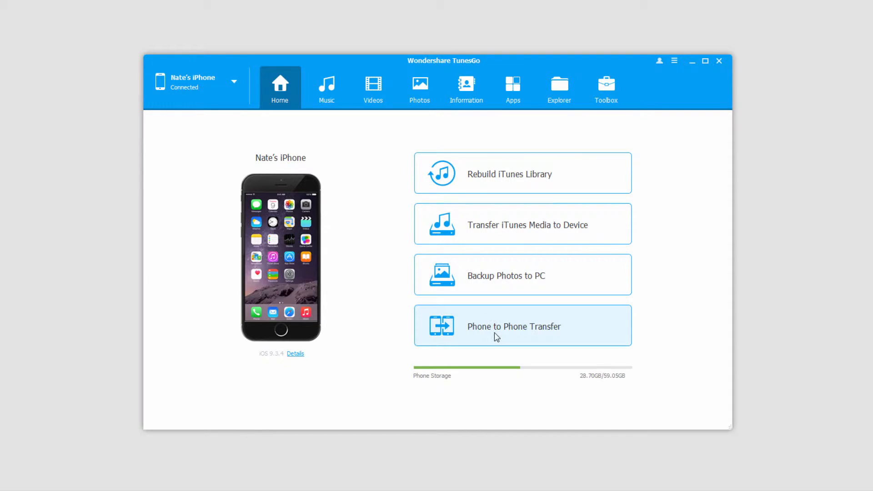
pyautogui.click(513, 326)
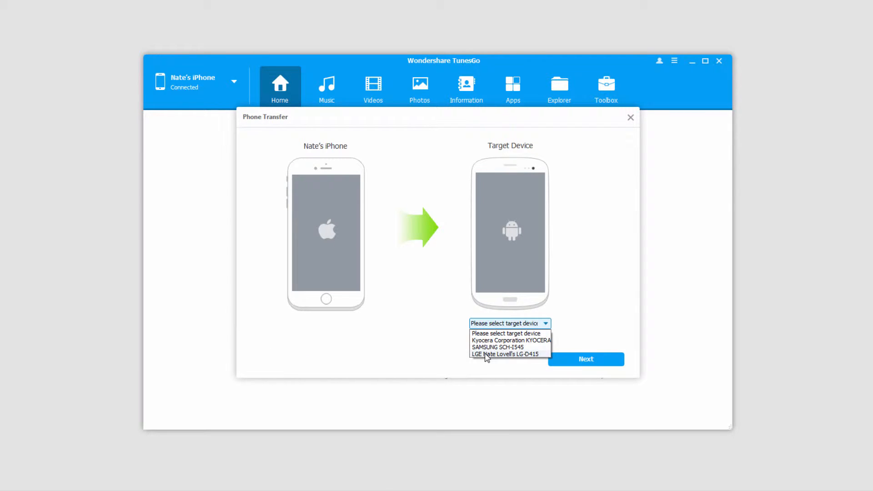
pyautogui.click(504, 354)
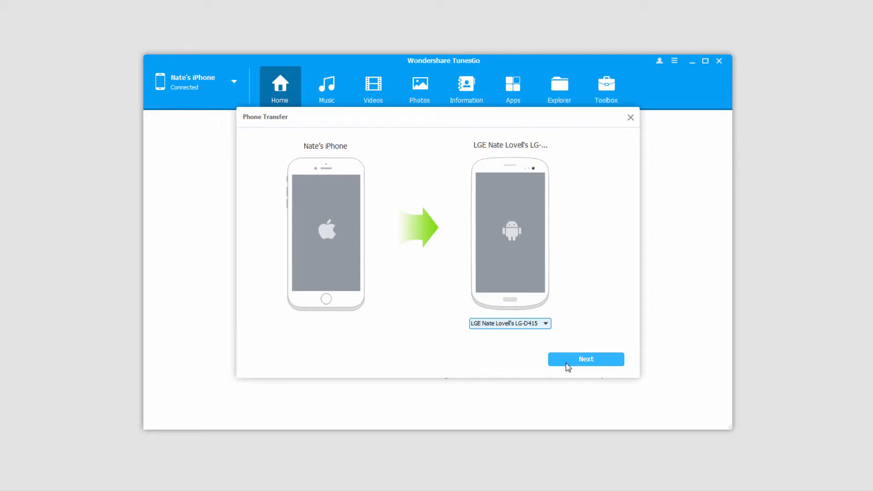
pyautogui.click(585, 359)
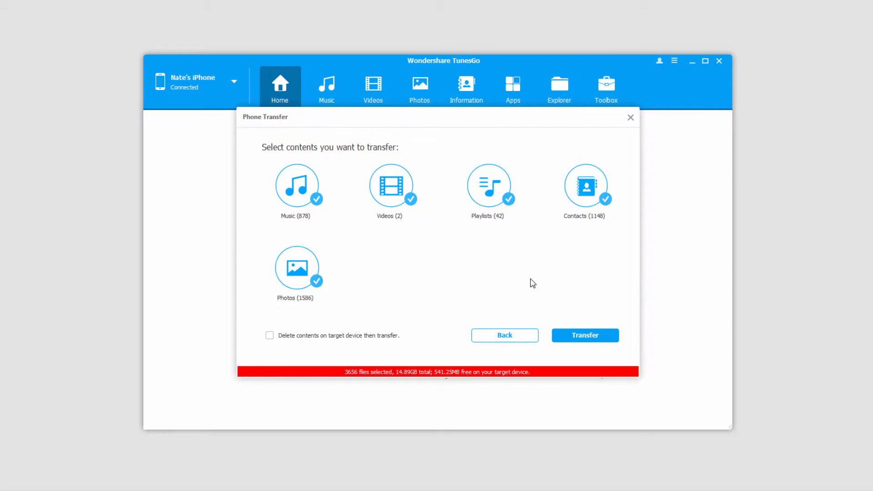
pyautogui.moveTo(325, 389)
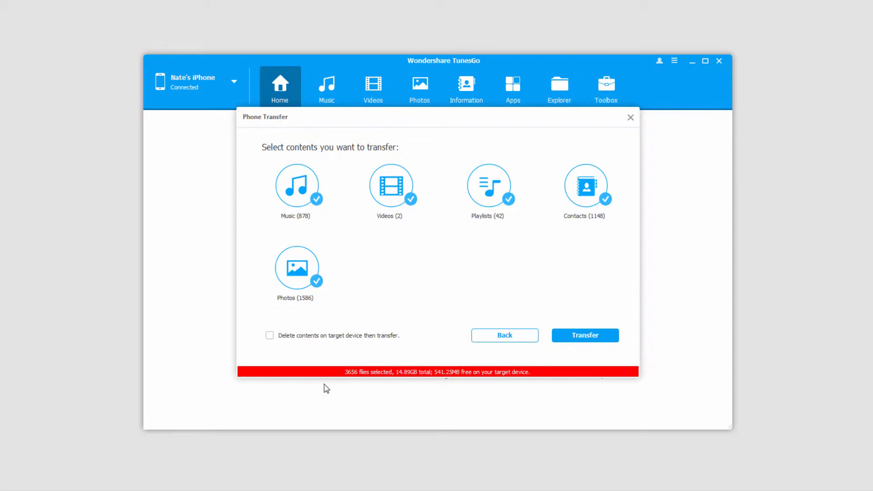
pyautogui.moveTo(357, 378)
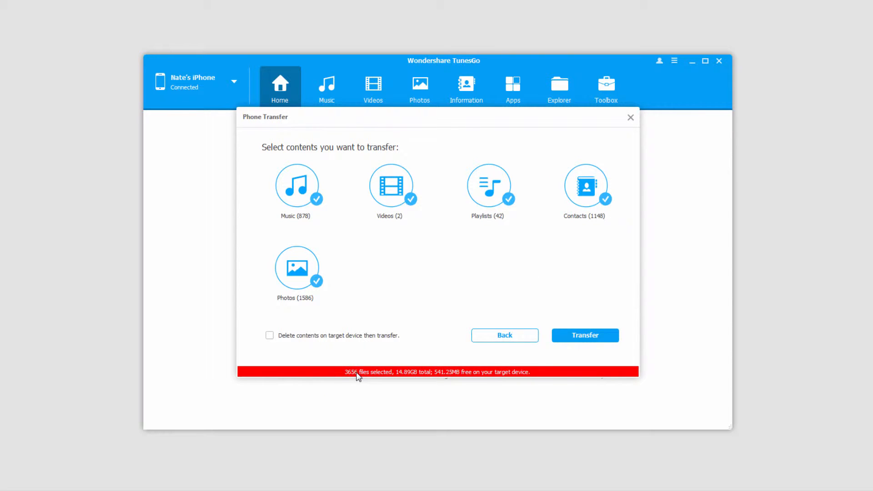
pyautogui.moveTo(456, 370)
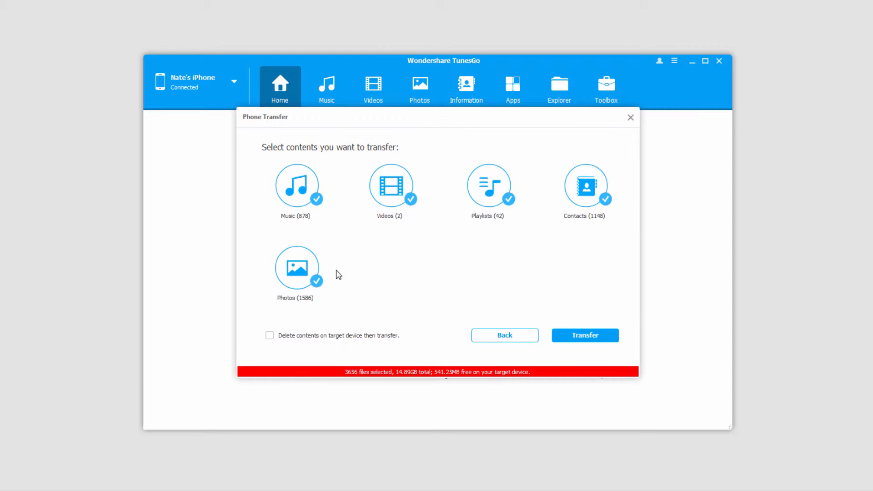
# - Clear all content categories and check only Contacts (1148)
pyautogui.click(316, 282)
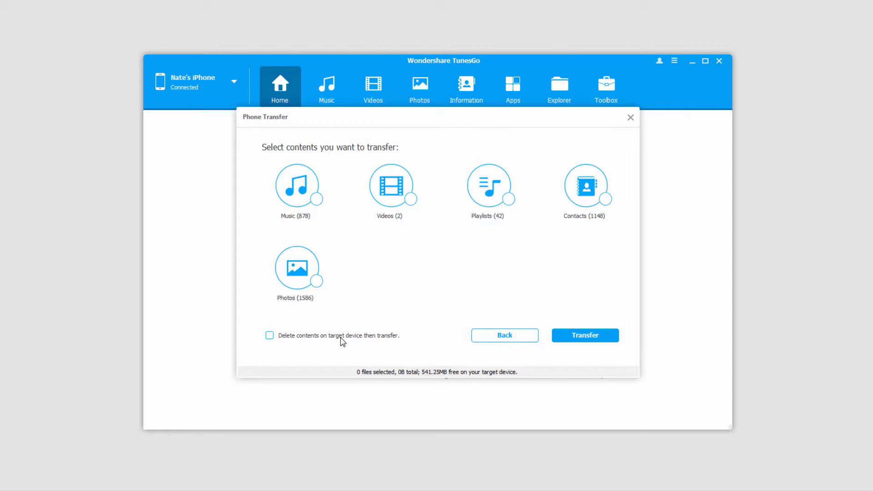
pyautogui.moveTo(370, 284)
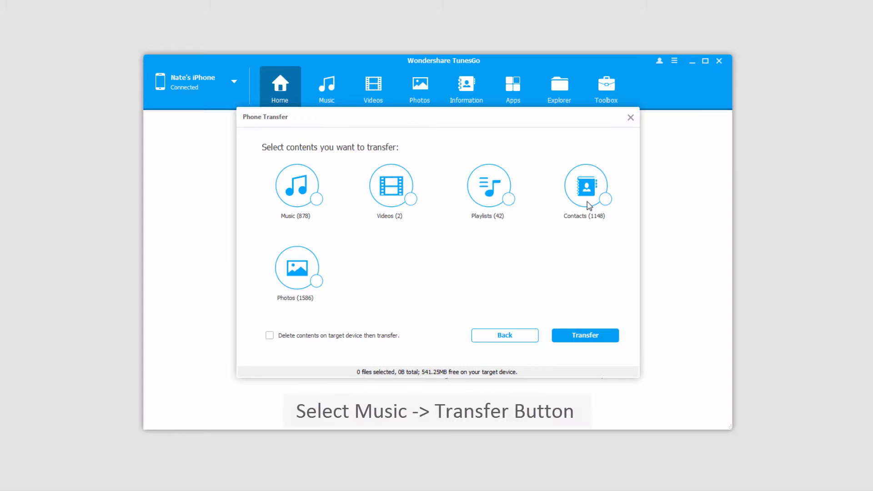
pyautogui.click(605, 200)
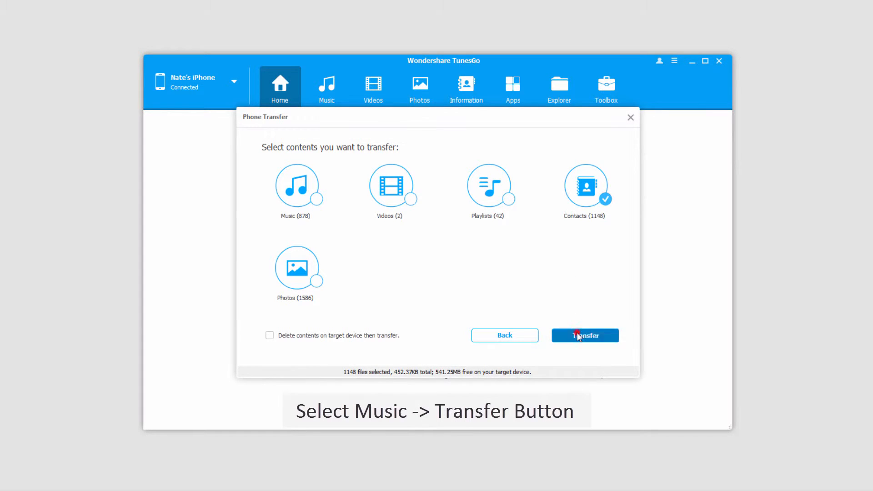
# - Transfer the 1148 contacts to the Android phone, then make the LG-D415 the managed device
pyautogui.click(585, 336)
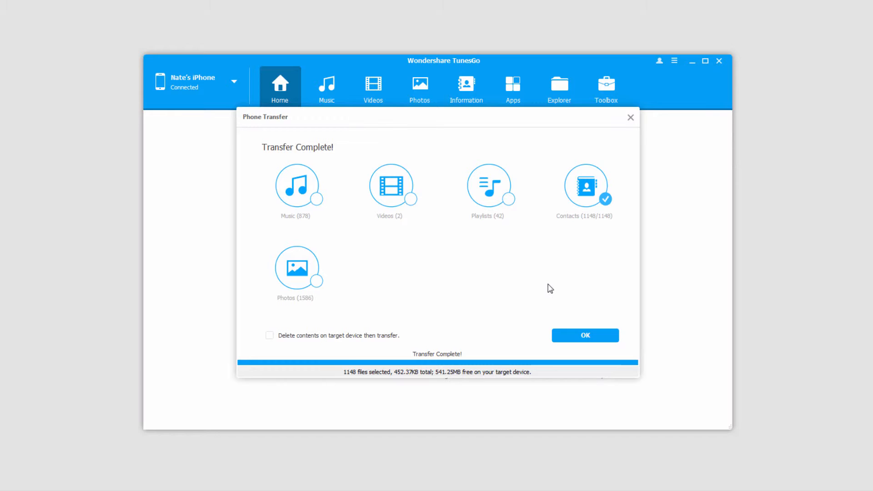
pyautogui.click(585, 336)
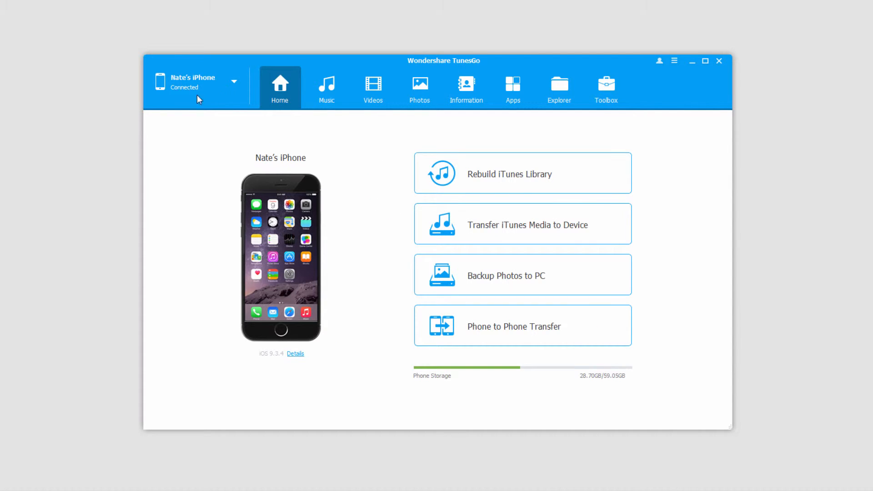
pyautogui.click(234, 81)
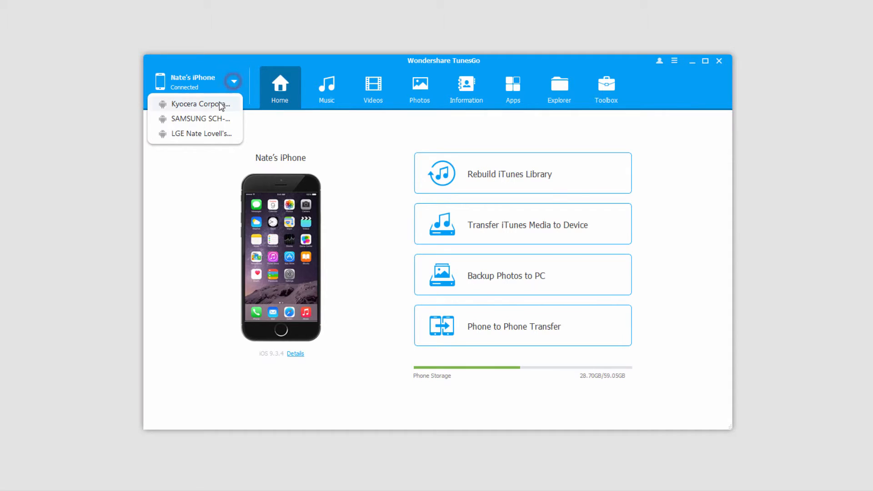
pyautogui.click(198, 134)
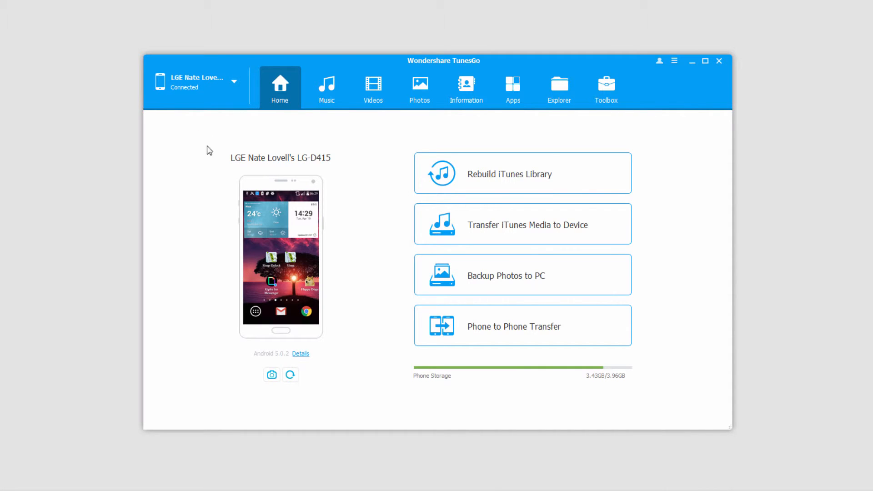
pyautogui.moveTo(306, 110)
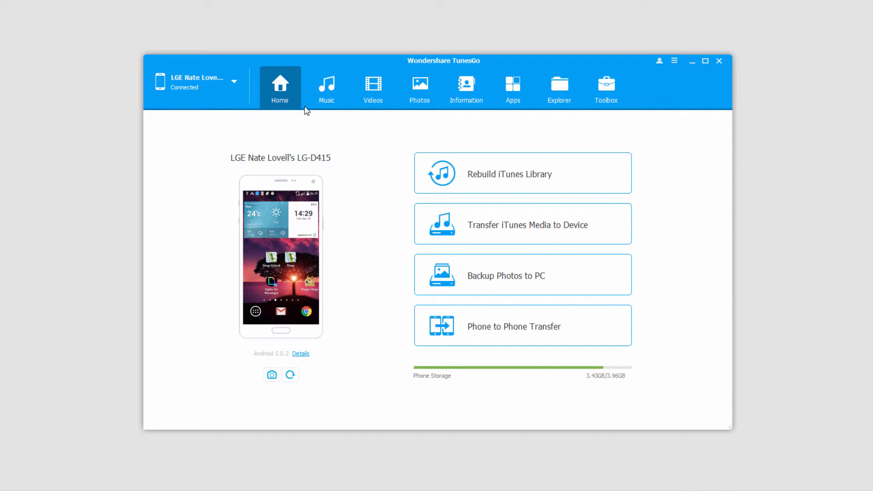
# - In the Android phone's Music library, mark Black Widow (Prismo Remix), Blew and Breed
pyautogui.click(327, 88)
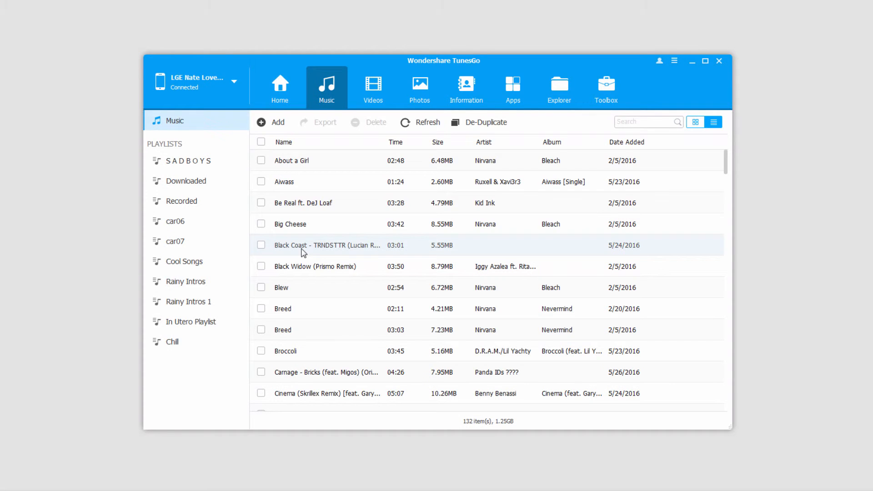
pyautogui.click(188, 161)
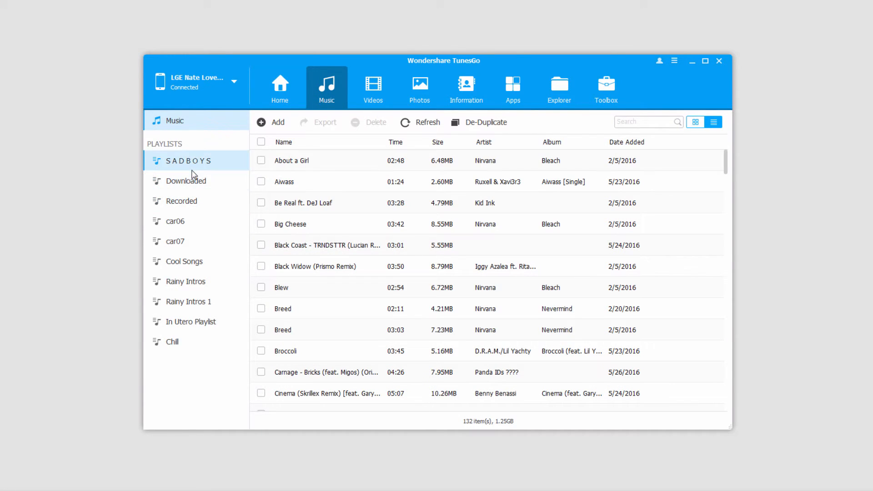
pyautogui.click(261, 266)
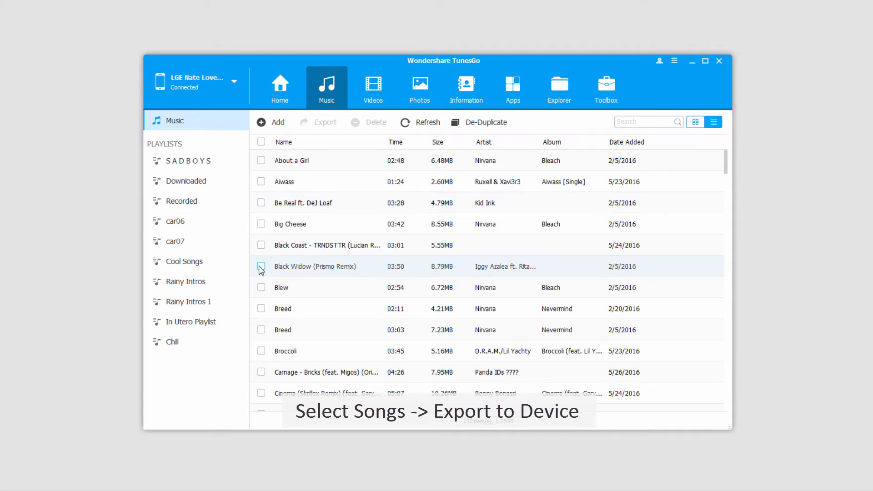
pyautogui.click(261, 309)
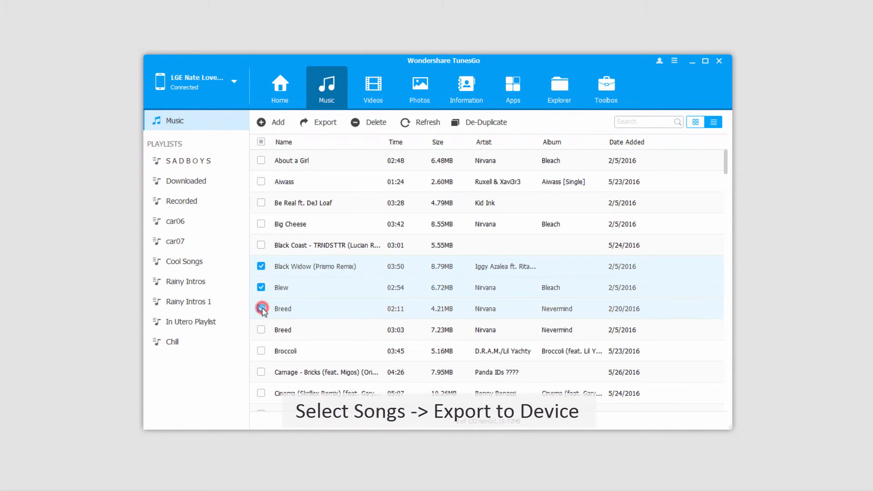
pyautogui.click(324, 122)
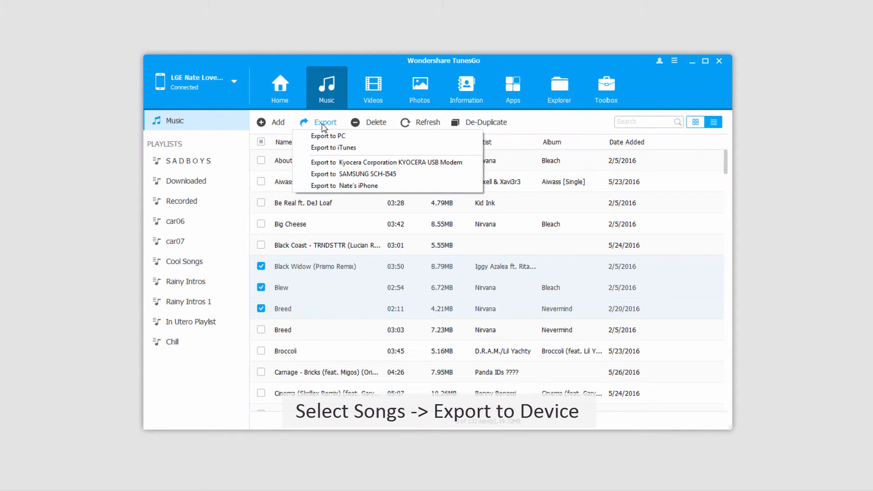
pyautogui.moveTo(343, 186)
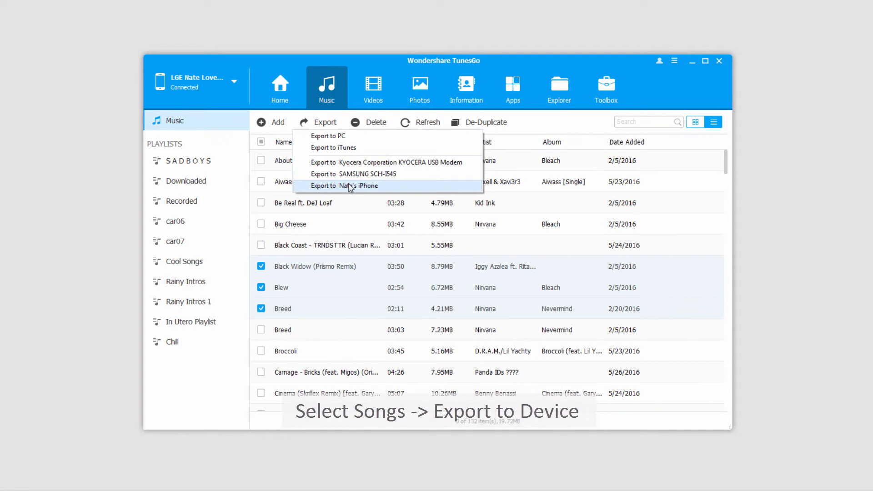
pyautogui.click(345, 185)
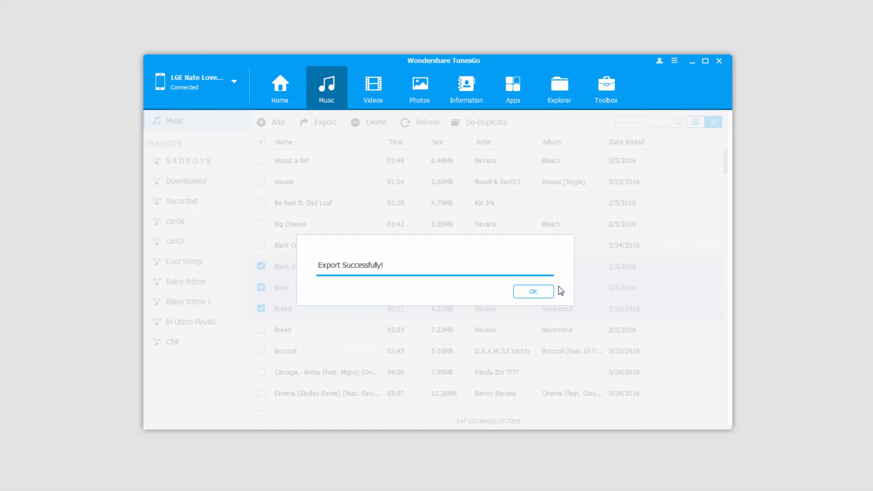
pyautogui.click(532, 292)
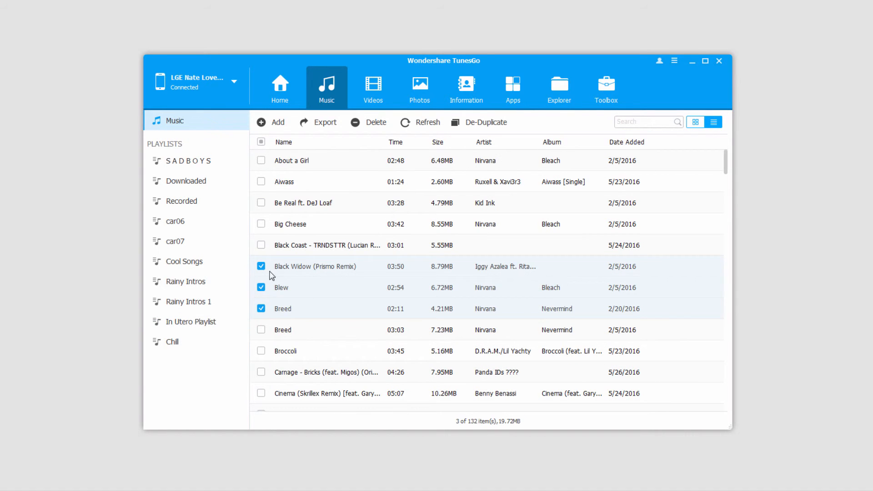
# - Export the car06 playlist to the iPhone via its Export to Device menu
pyautogui.click(261, 308)
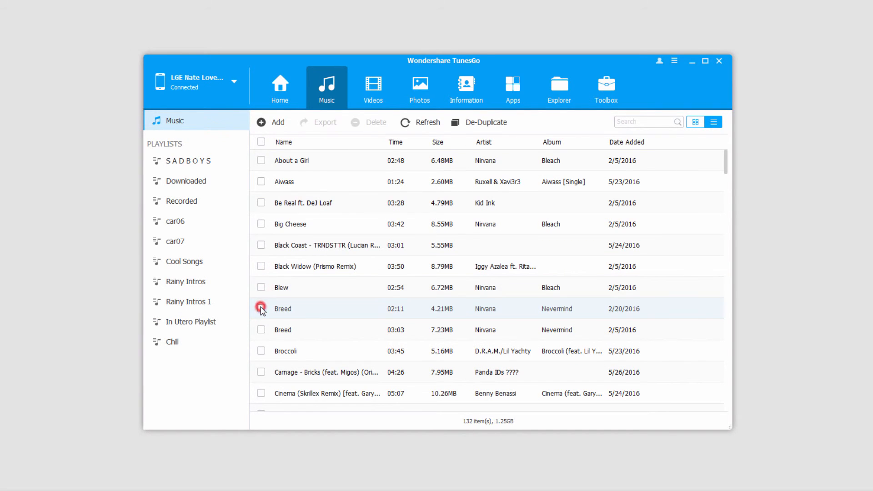
pyautogui.click(174, 220)
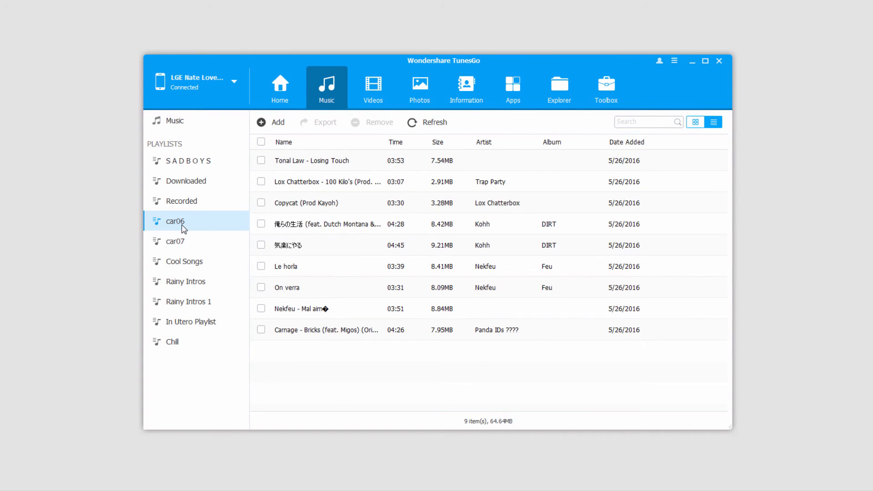
pyautogui.rightClick(175, 221)
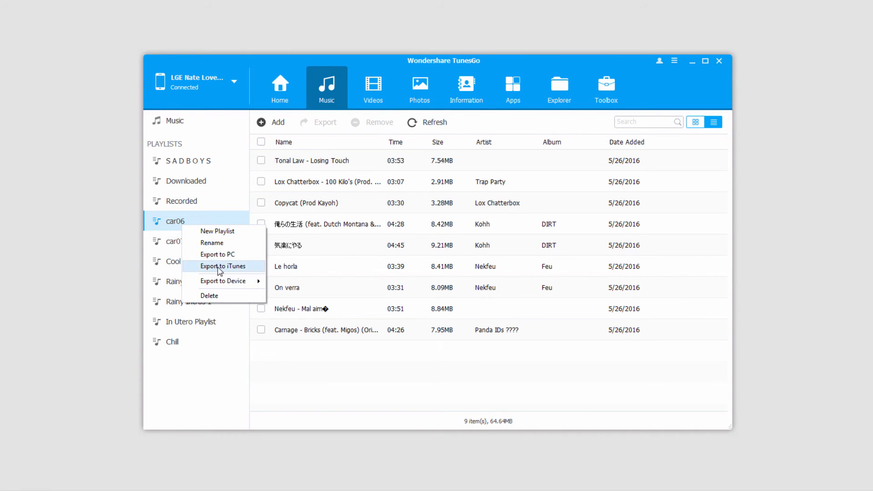
pyautogui.moveTo(224, 281)
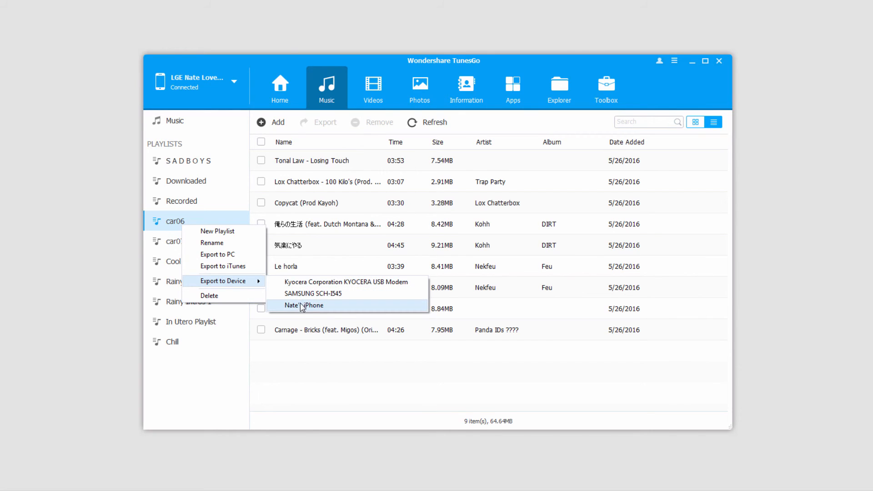
pyautogui.click(304, 306)
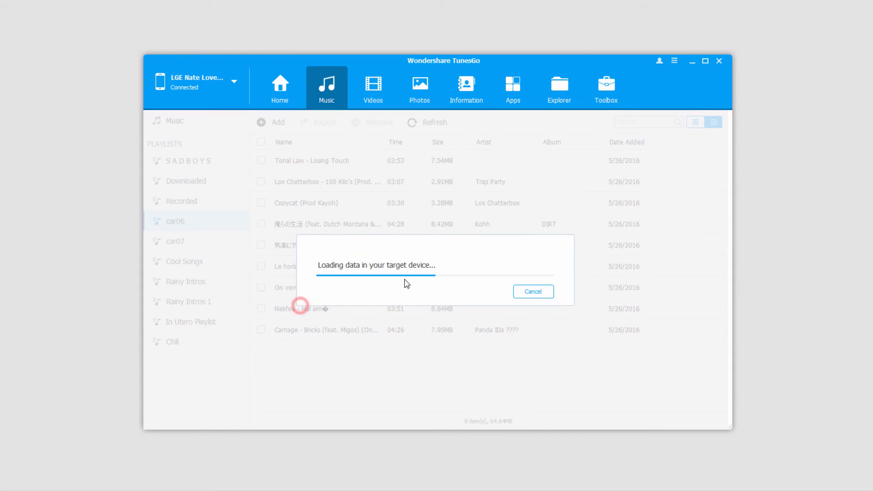